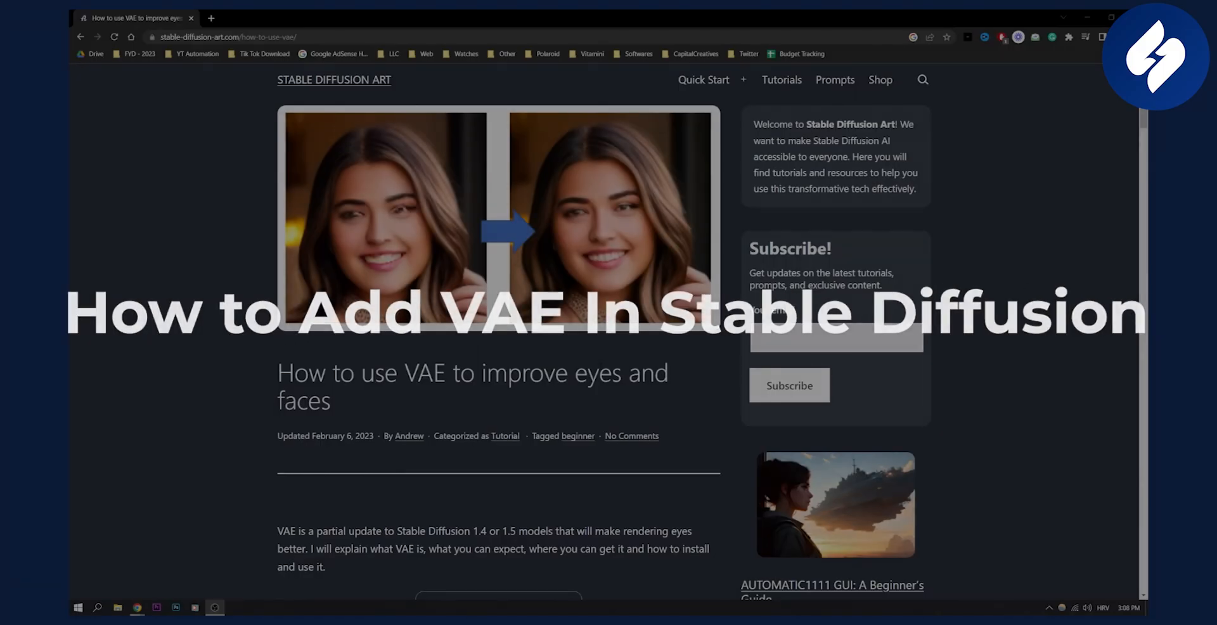
- Scroll past the header image to the VAE guide's introduction and Contents list
{"action": "scroll", "scroll_direction": "down", "scroll_amount": 3}
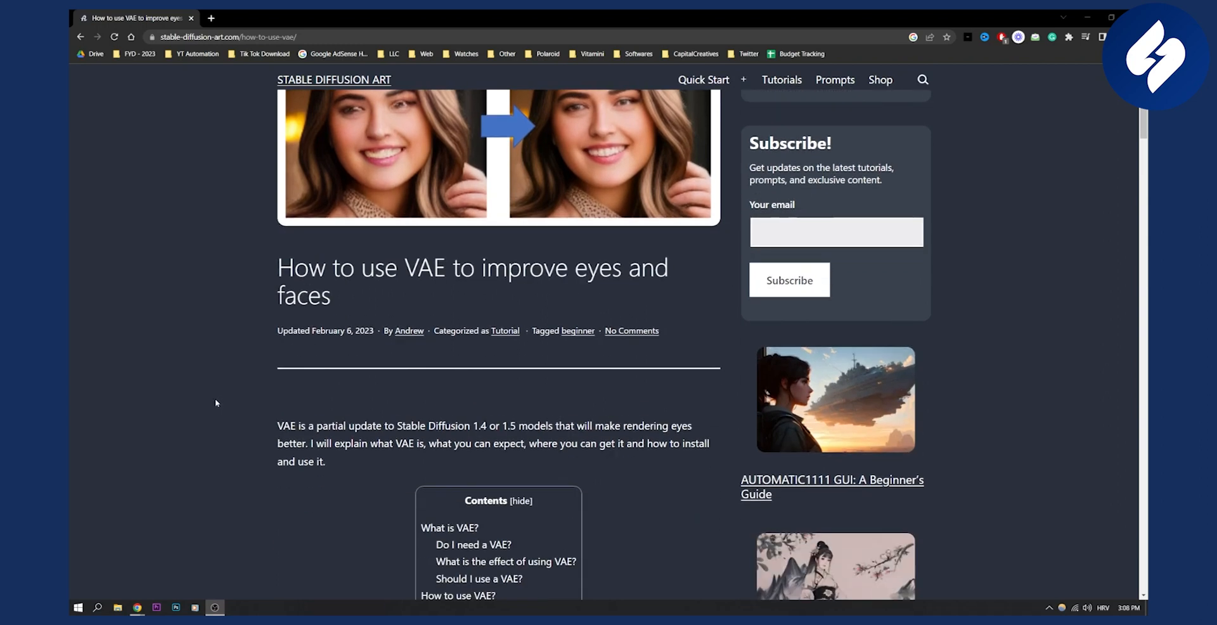
{"action": "scroll", "scroll_direction": "down", "scroll_amount": 3}
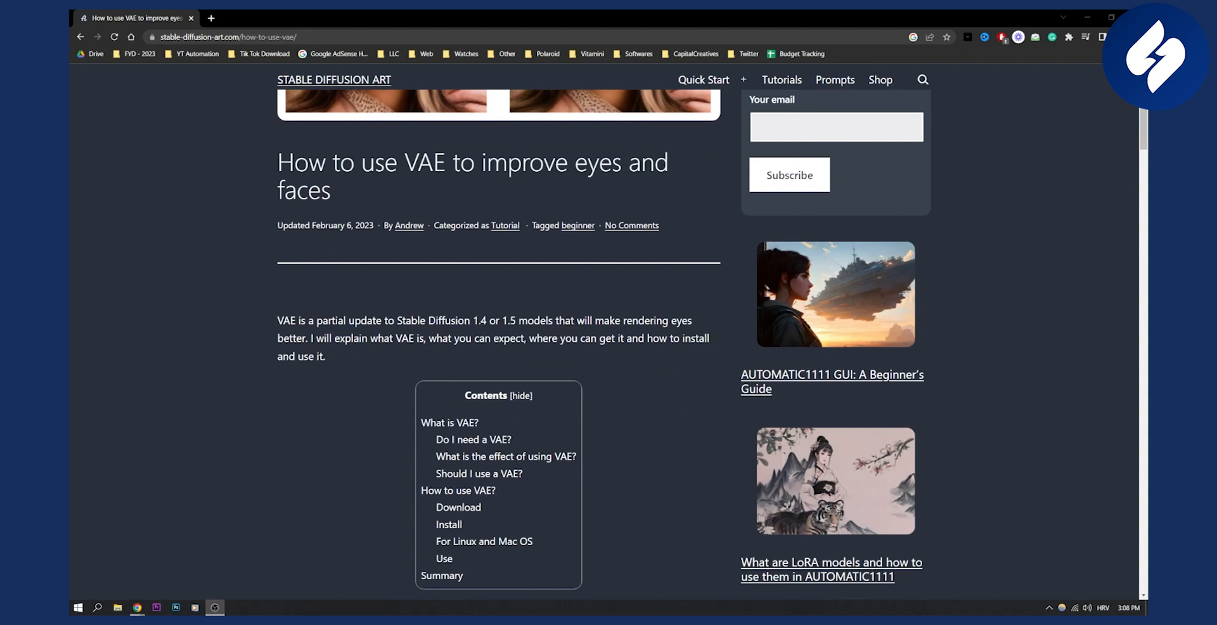
{"action": "scroll", "scroll_direction": "up", "scroll_amount": 3}
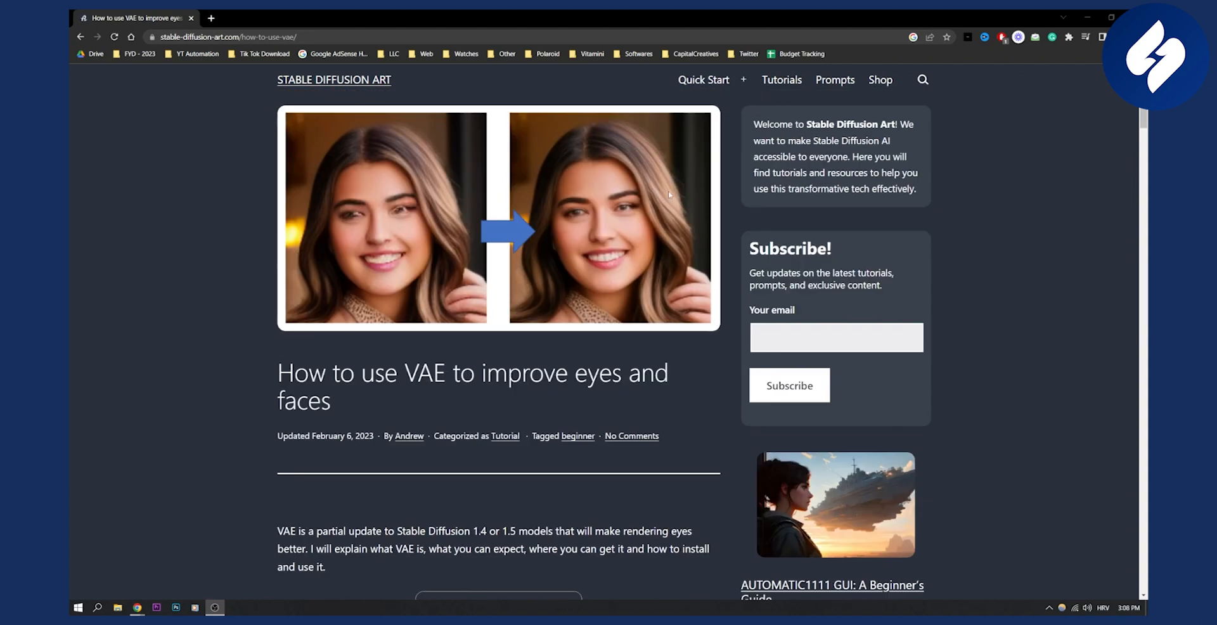
{"action": "scroll", "scroll_direction": "down", "scroll_amount": 3}
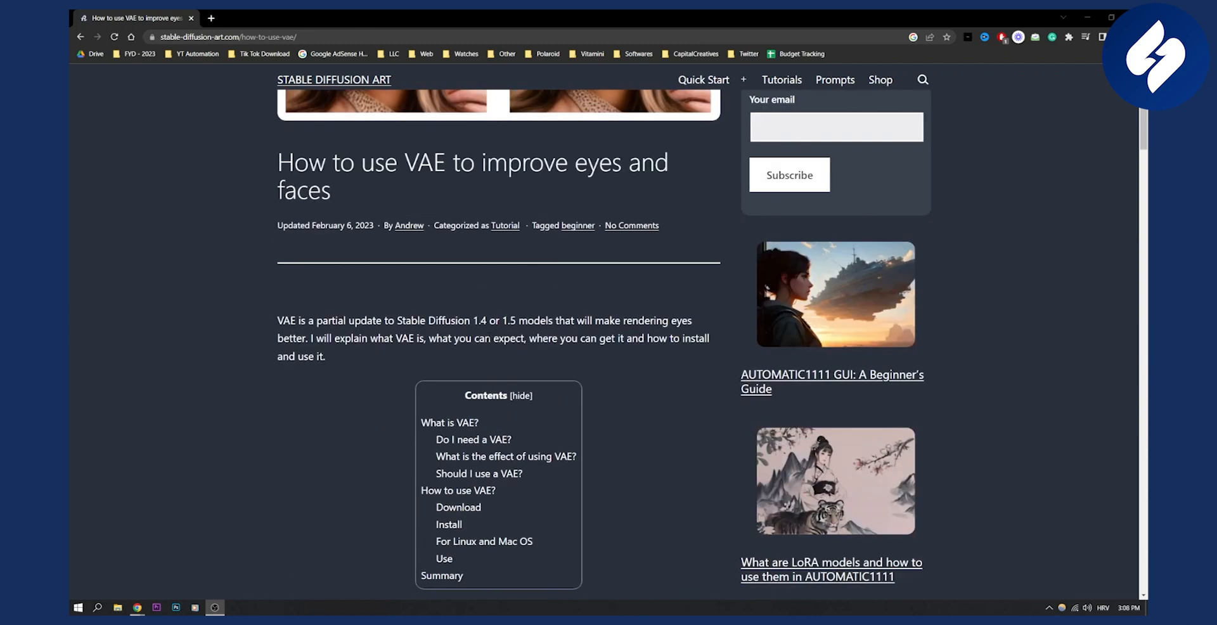
- Scroll through 'What is VAE?' down to the 'Do I need a VAE?' and effect sections
{"action": "scroll", "scroll_direction": "down", "scroll_amount": 3}
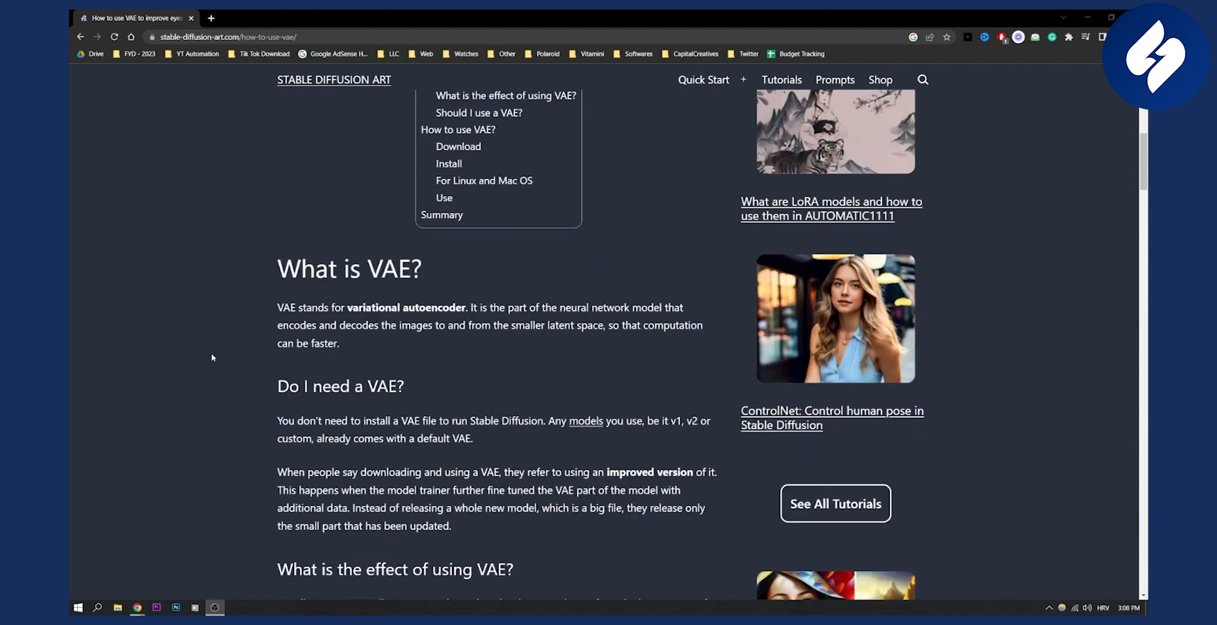
{"action": "scroll", "scroll_direction": "down", "scroll_amount": 3}
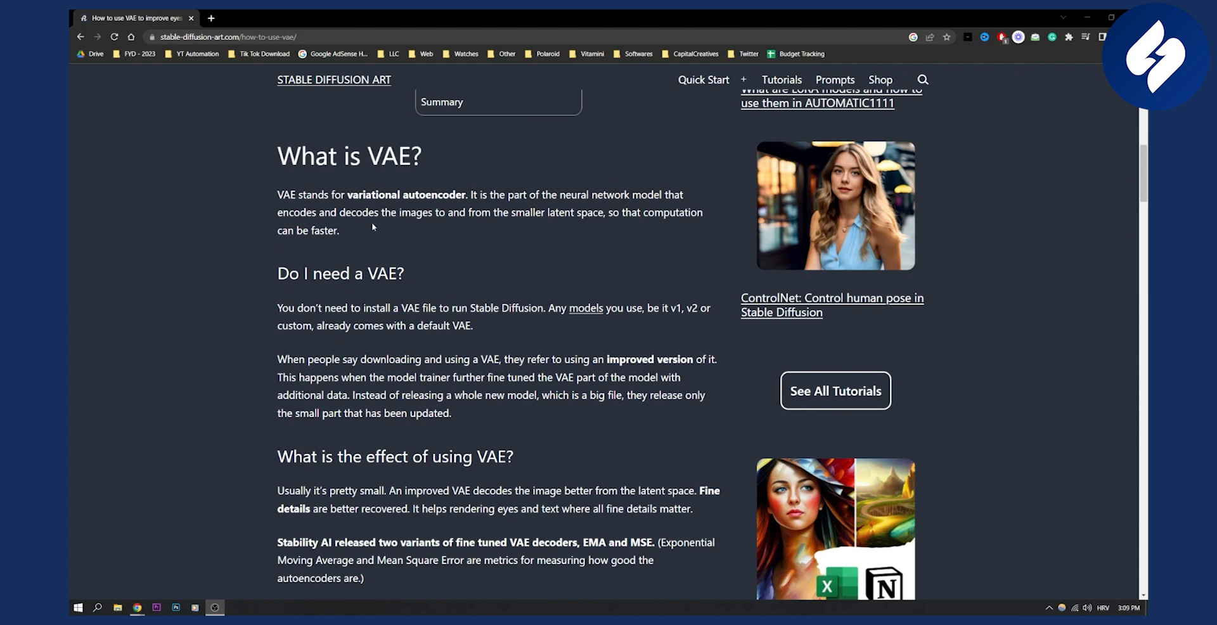
{"action": "mouse_move", "coordinate": [373, 228]}
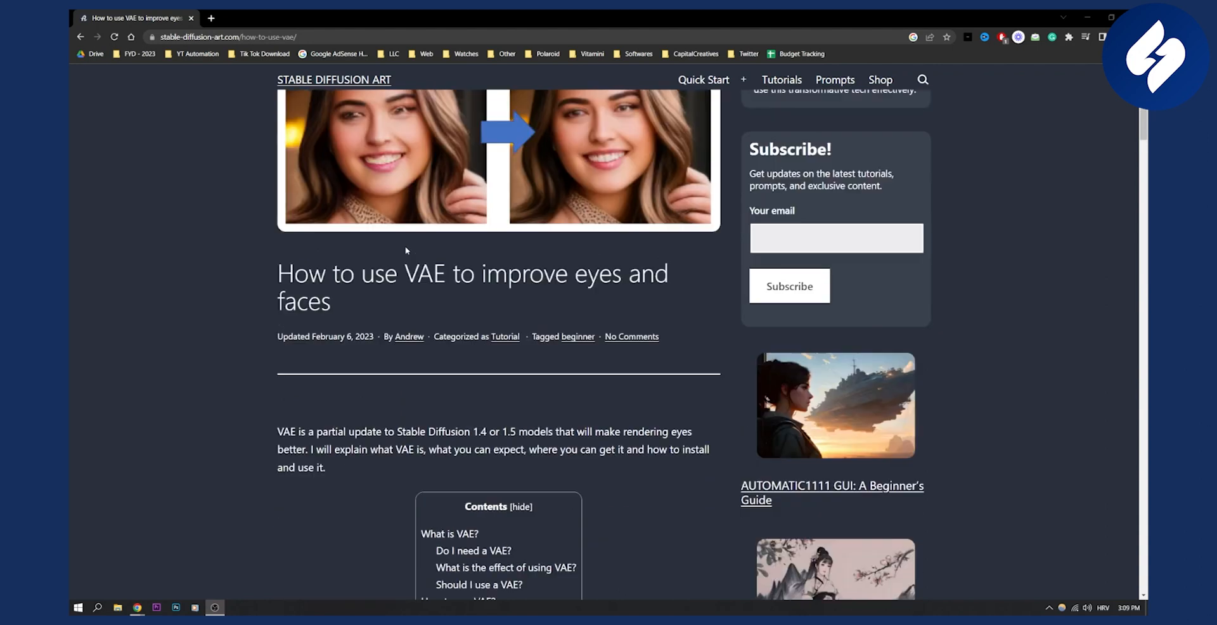
{"action": "scroll", "scroll_direction": "down", "scroll_amount": 3}
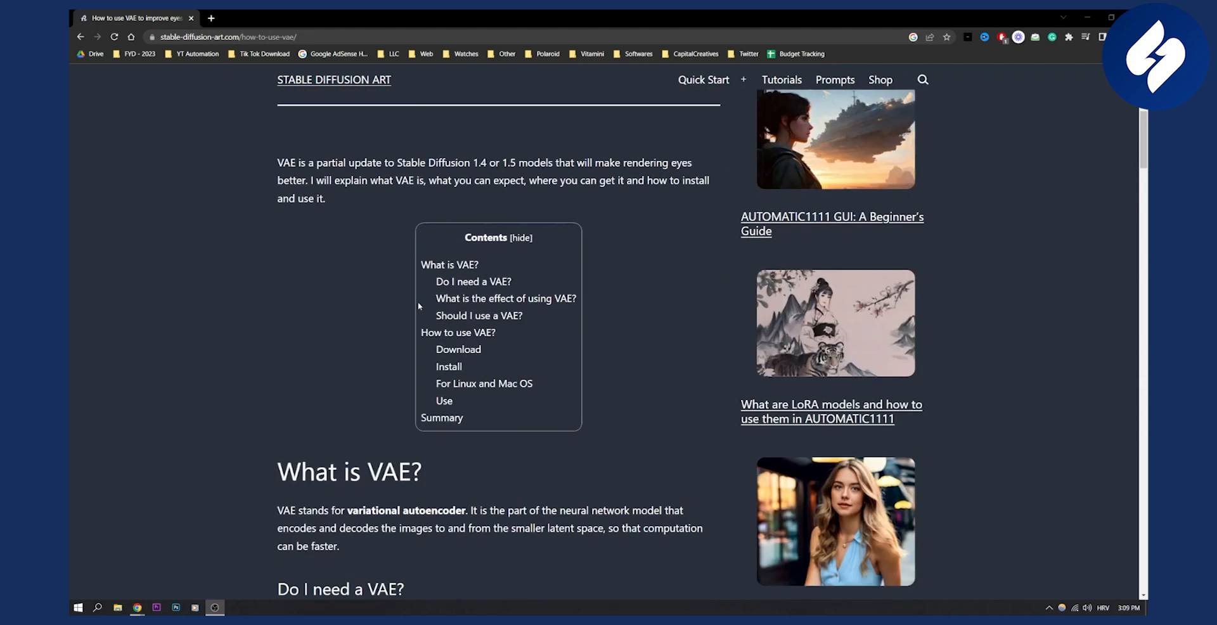
{"action": "scroll", "scroll_direction": "down", "scroll_amount": 3}
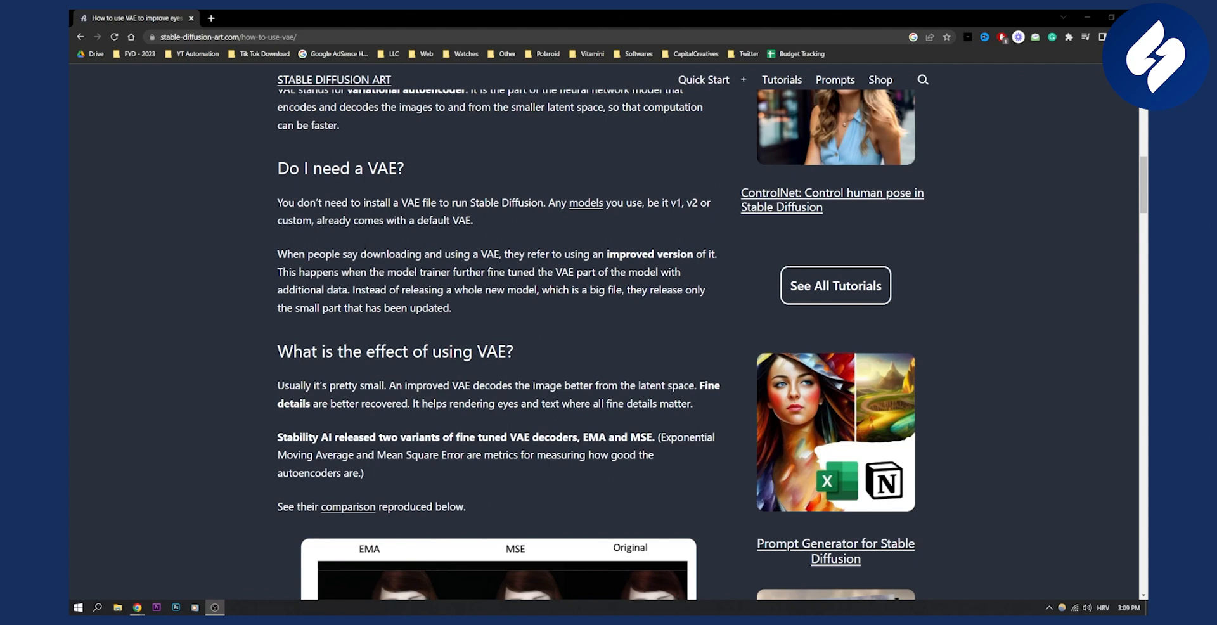
- Scroll past Stability AI's EMA/MSE comparison to the Original, EMA and MSE v1.5 portraits
{"action": "scroll", "scroll_direction": "down", "scroll_amount": 3}
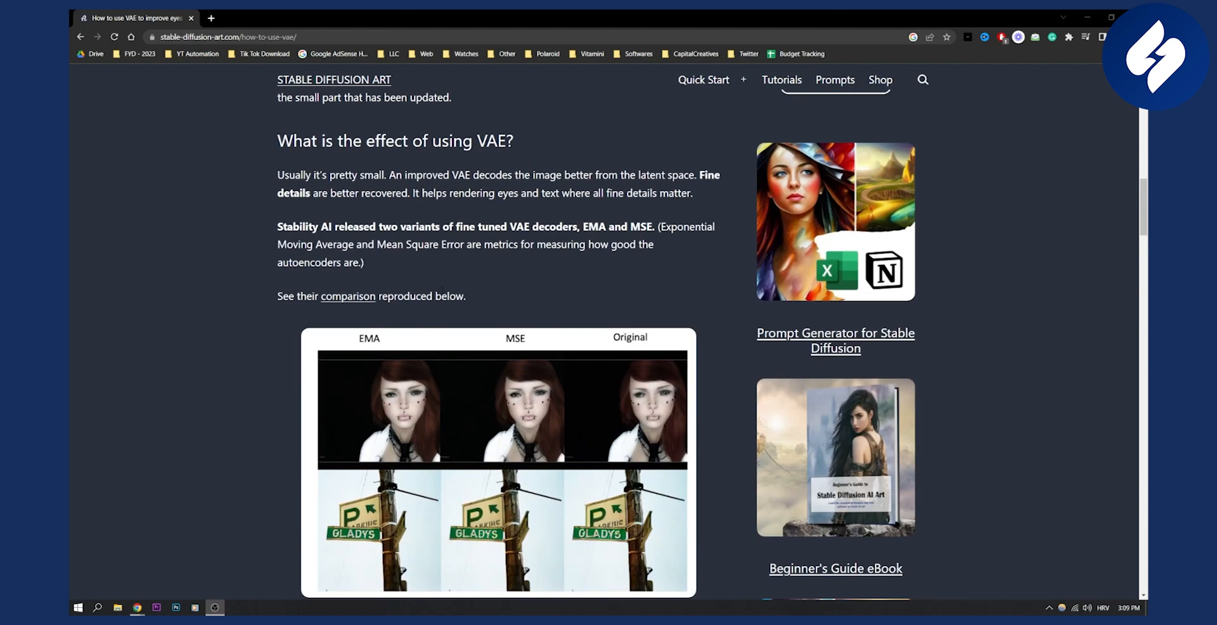
{"action": "scroll", "scroll_direction": "down", "scroll_amount": 3}
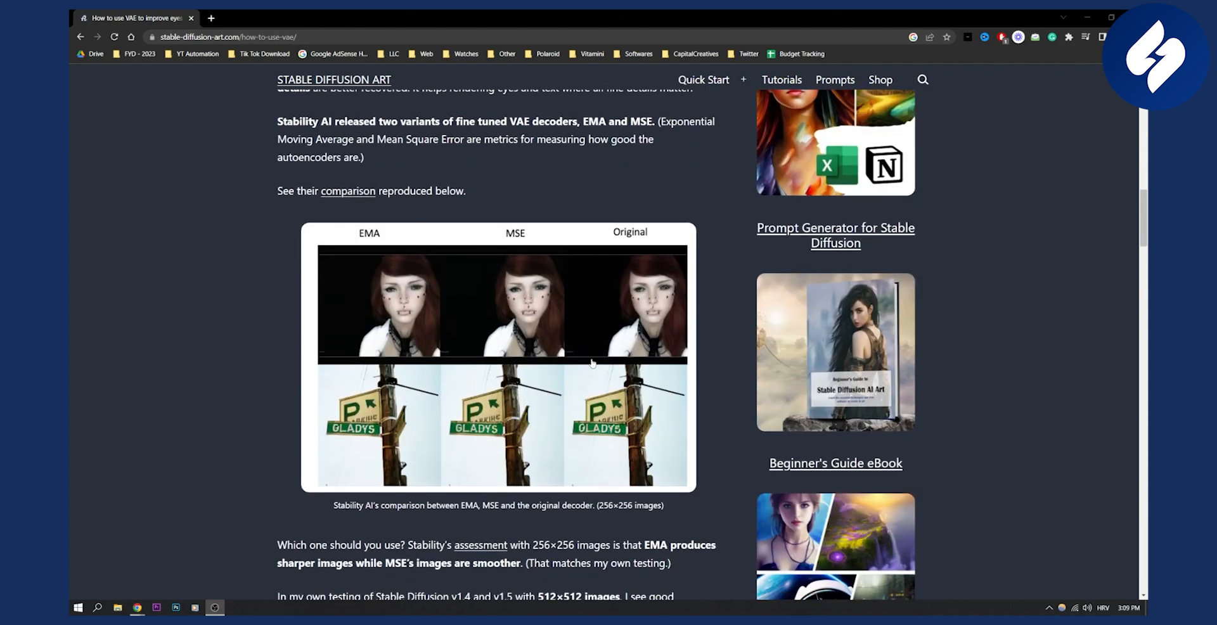
{"action": "scroll", "scroll_direction": "down", "scroll_amount": 3}
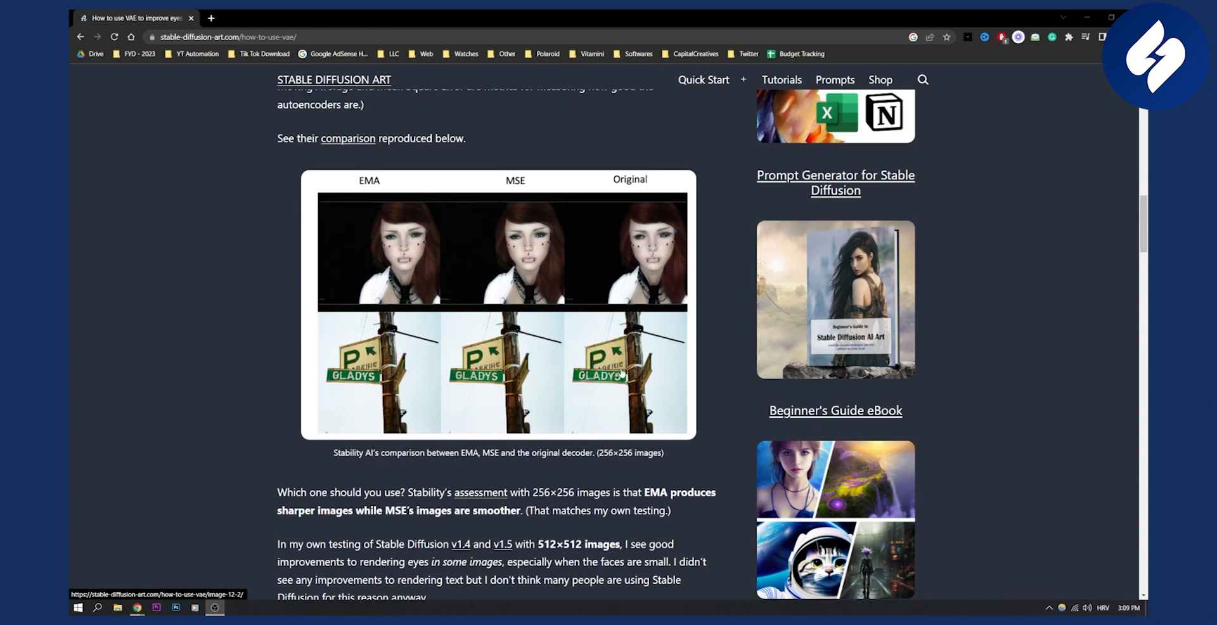
{"action": "mouse_move", "coordinate": [516, 285]}
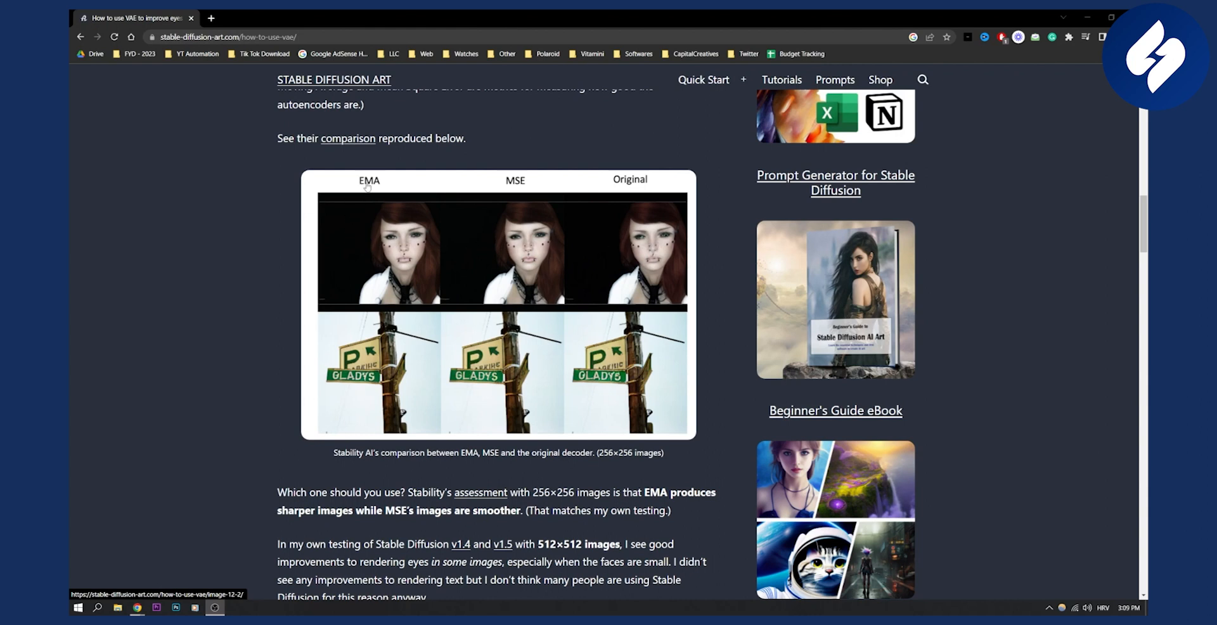
{"action": "scroll", "scroll_direction": "down", "scroll_amount": 3}
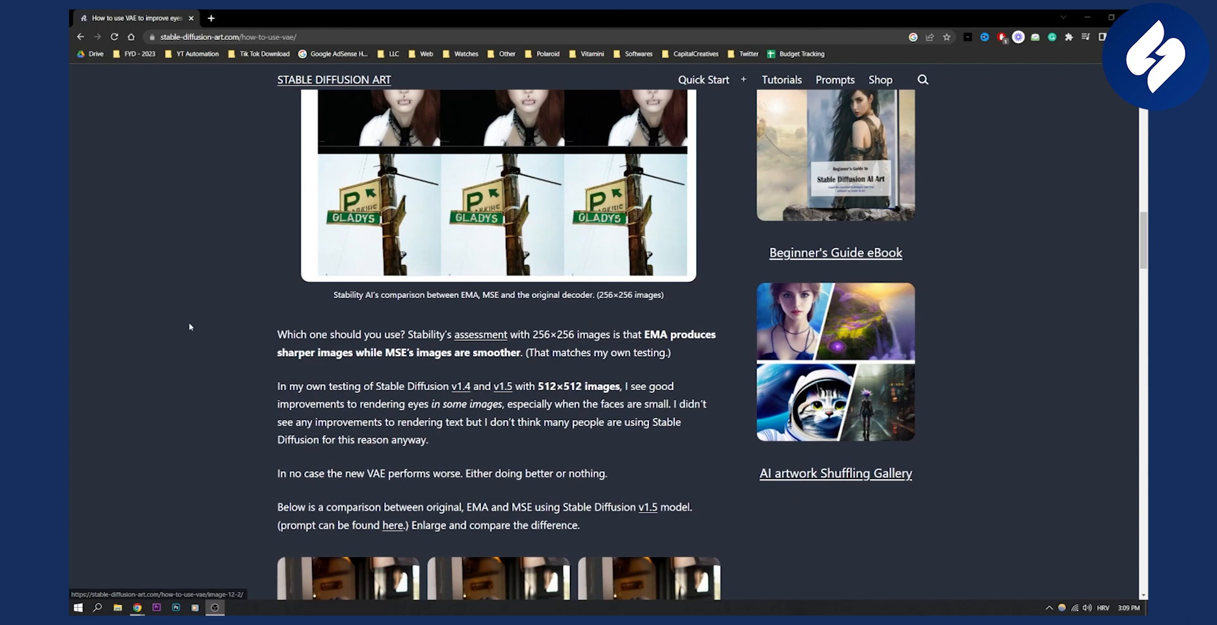
{"action": "scroll", "scroll_direction": "down", "scroll_amount": 3}
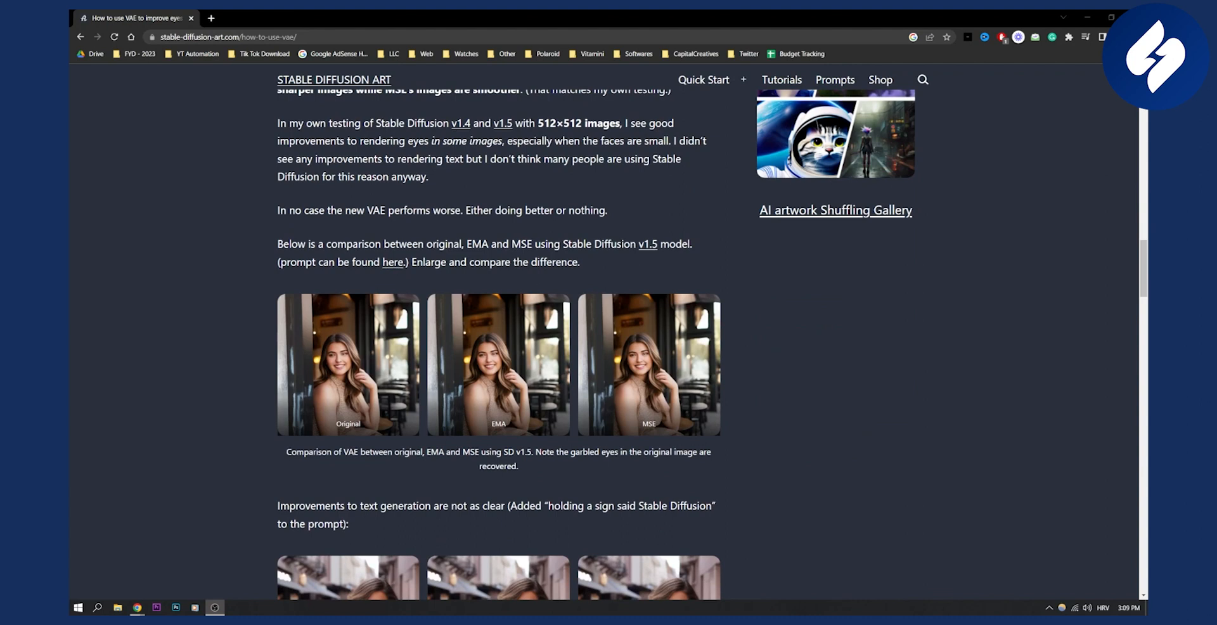
{"action": "mouse_move", "coordinate": [492, 279]}
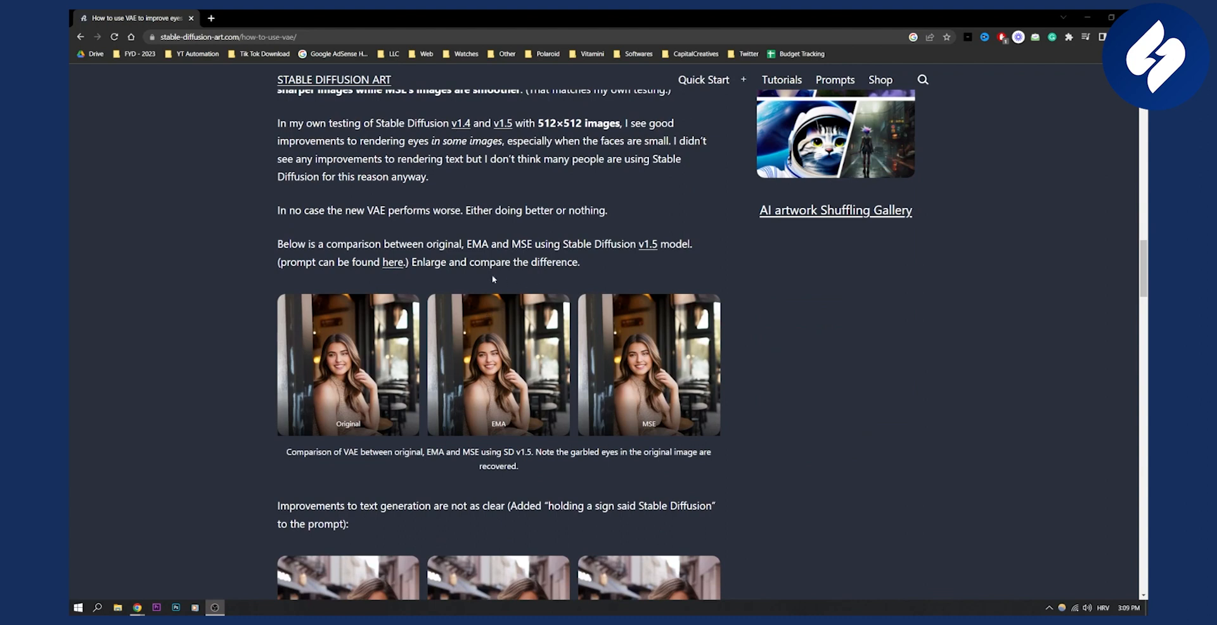
{"action": "scroll", "scroll_direction": "down", "scroll_amount": 3}
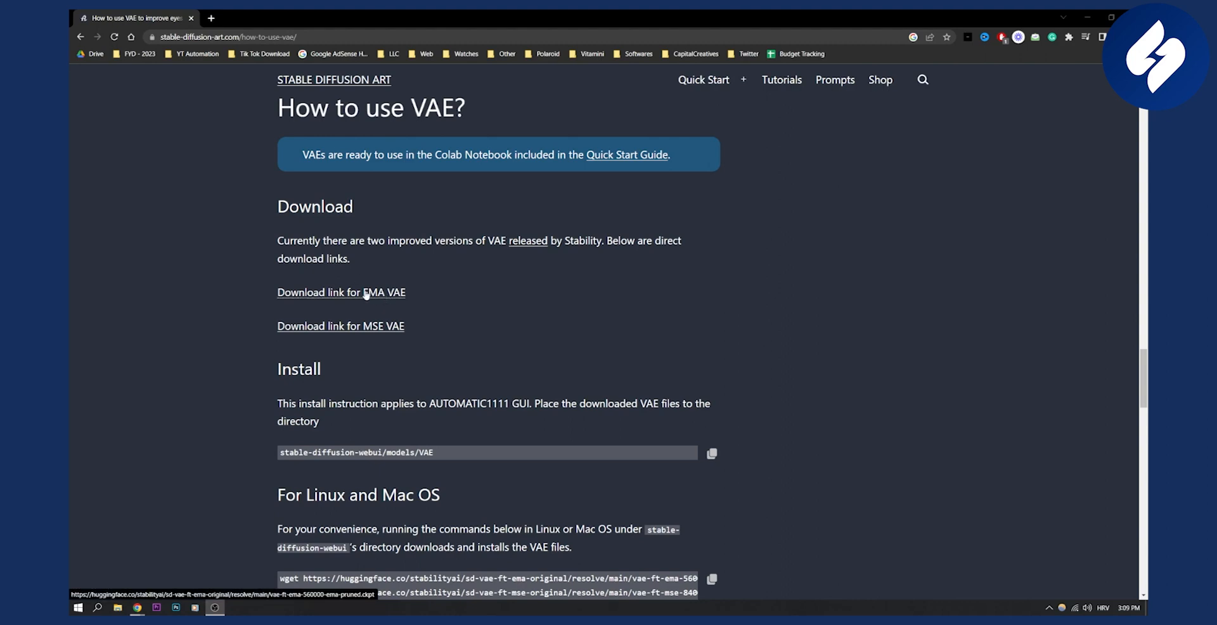
{"action": "mouse_move", "coordinate": [403, 329]}
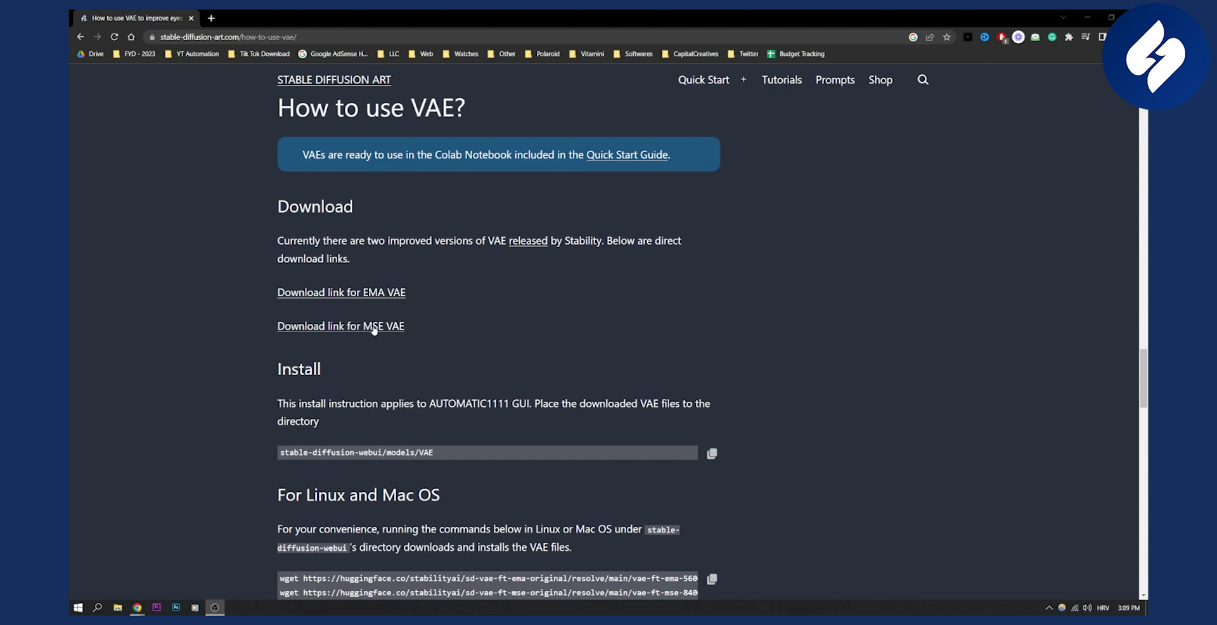
- Scroll past 'Should I use a VAE?' and Download links to Install, Linux/Mac and Use
{"action": "scroll", "scroll_direction": "down", "scroll_amount": 3}
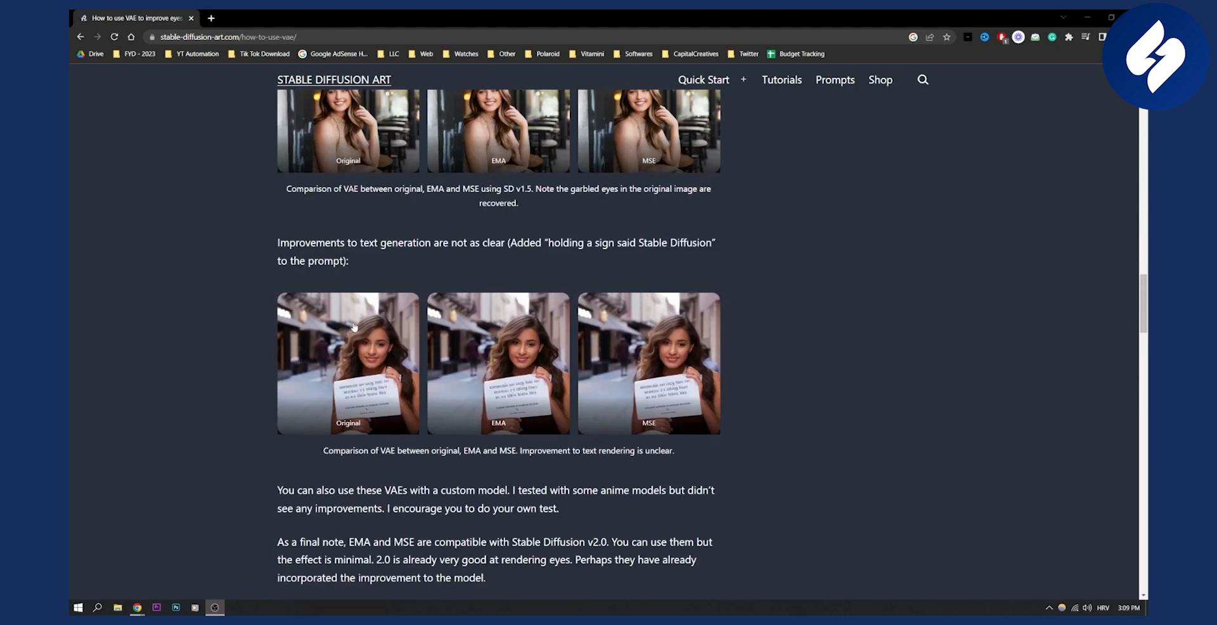
{"action": "scroll", "scroll_direction": "up", "scroll_amount": 3}
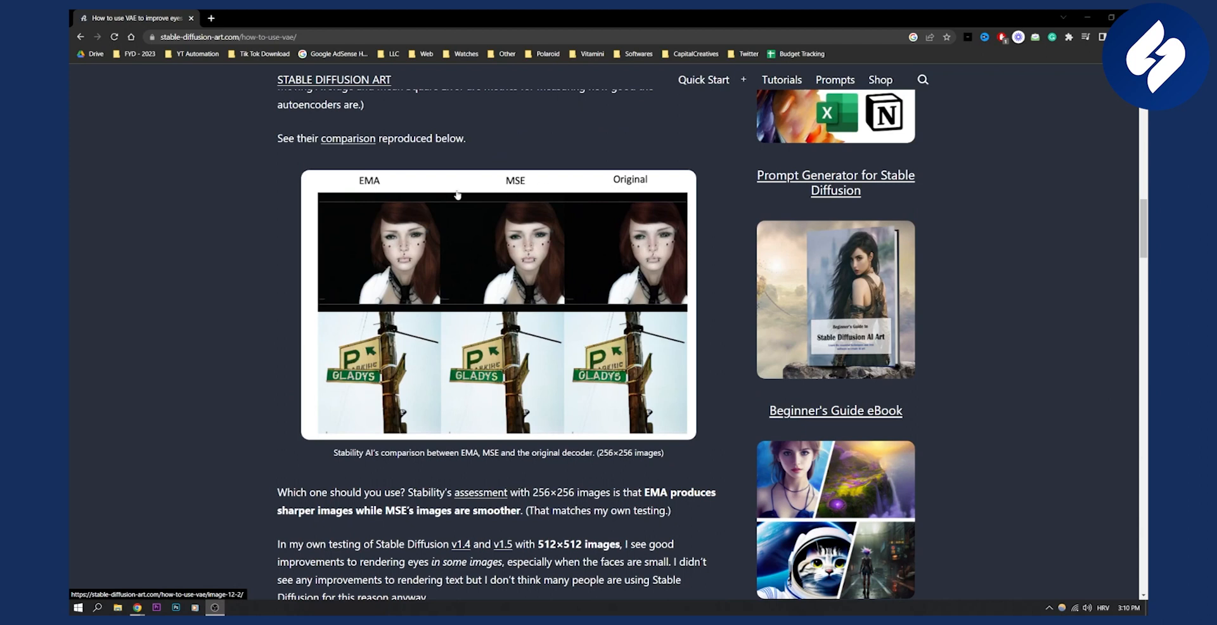
{"action": "scroll", "scroll_direction": "down", "scroll_amount": 3}
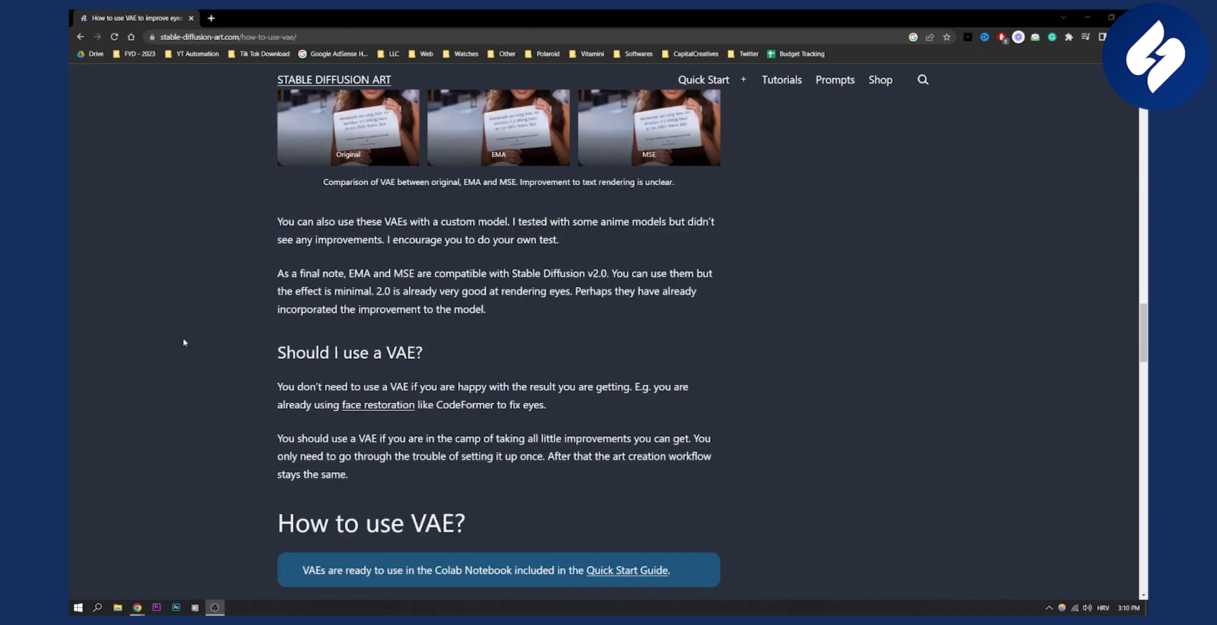
{"action": "scroll", "scroll_direction": "down", "scroll_amount": 3}
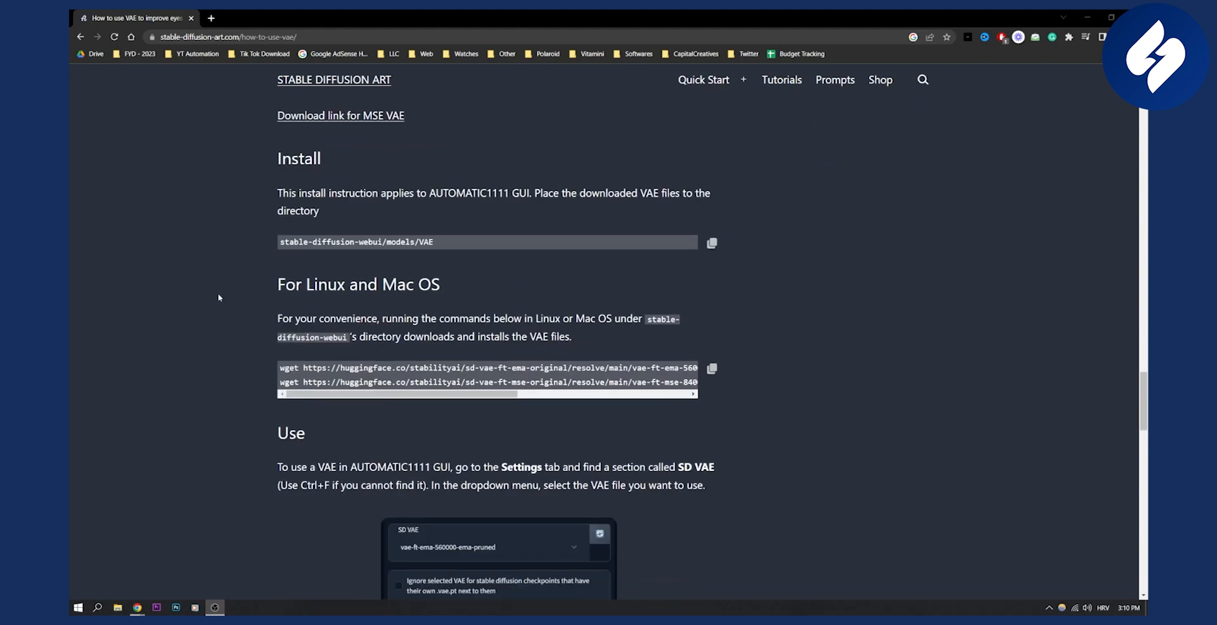
{"action": "mouse_move", "coordinate": [466, 203]}
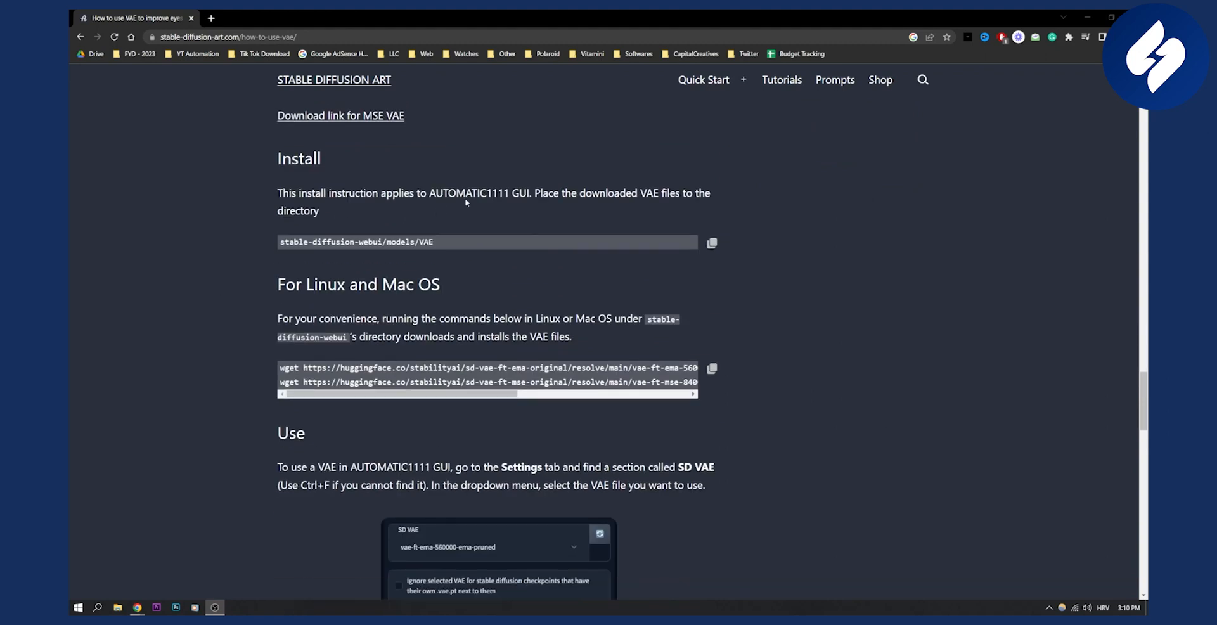
{"action": "mouse_move", "coordinate": [466, 202]}
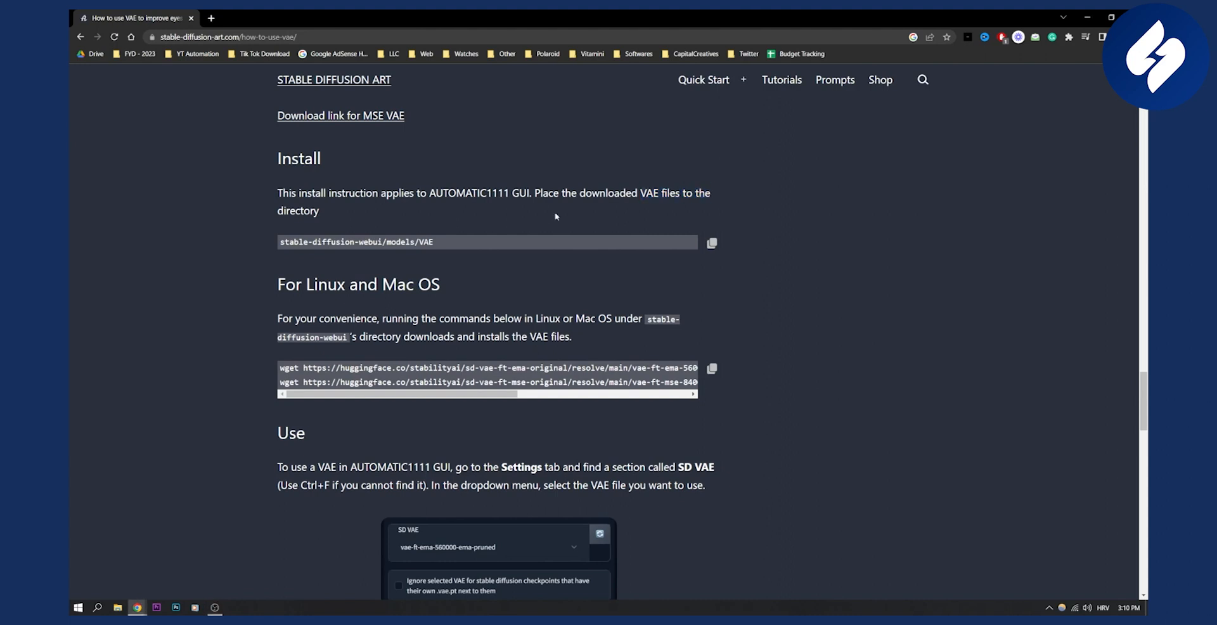
- Select the models/VAE path and reveal the full wget commands and 'sd_vae applied' confirmation
{"action": "double_click", "coordinate": [356, 242]}
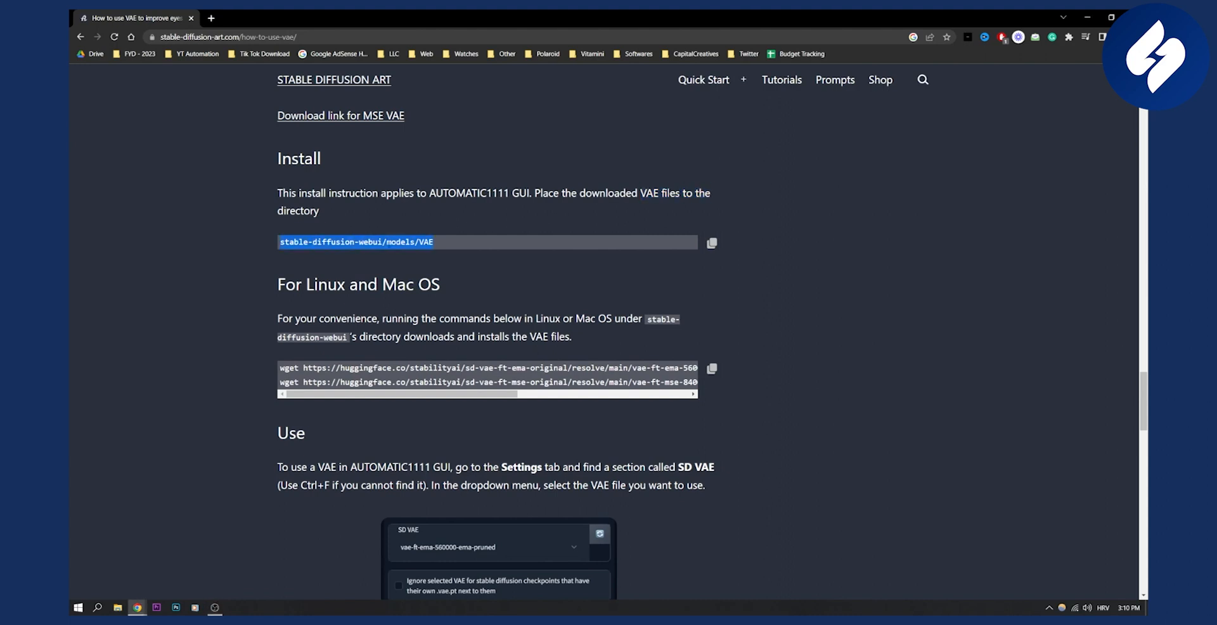
{"action": "mouse_move", "coordinate": [459, 291]}
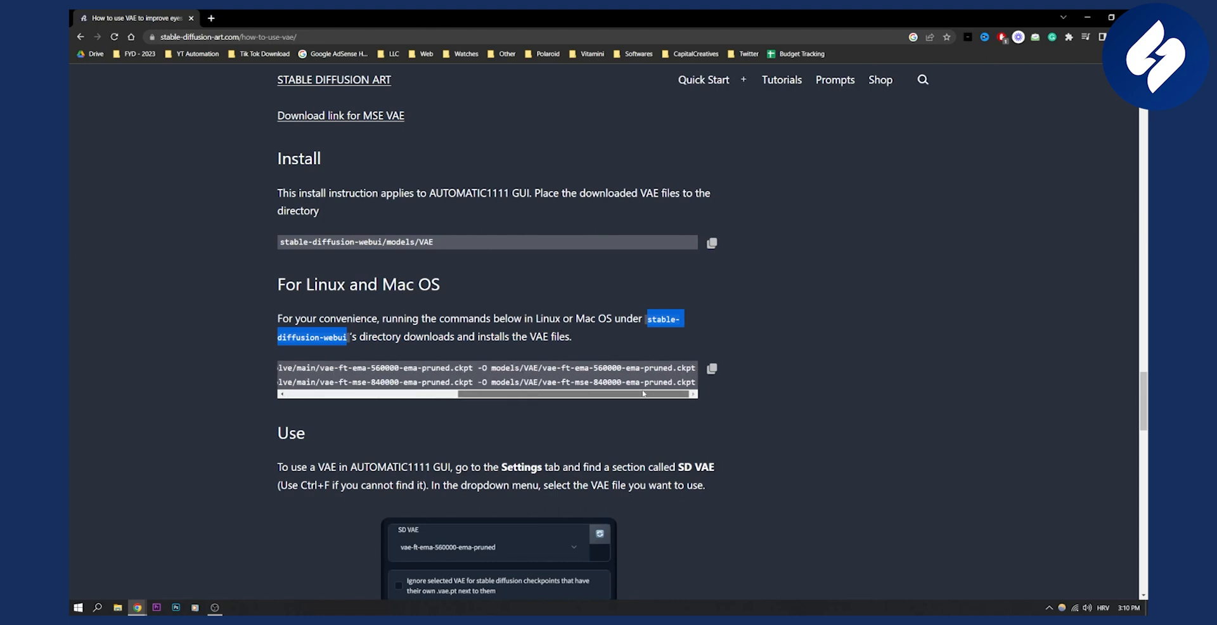
{"action": "scroll", "scroll_direction": "down", "scroll_amount": 3}
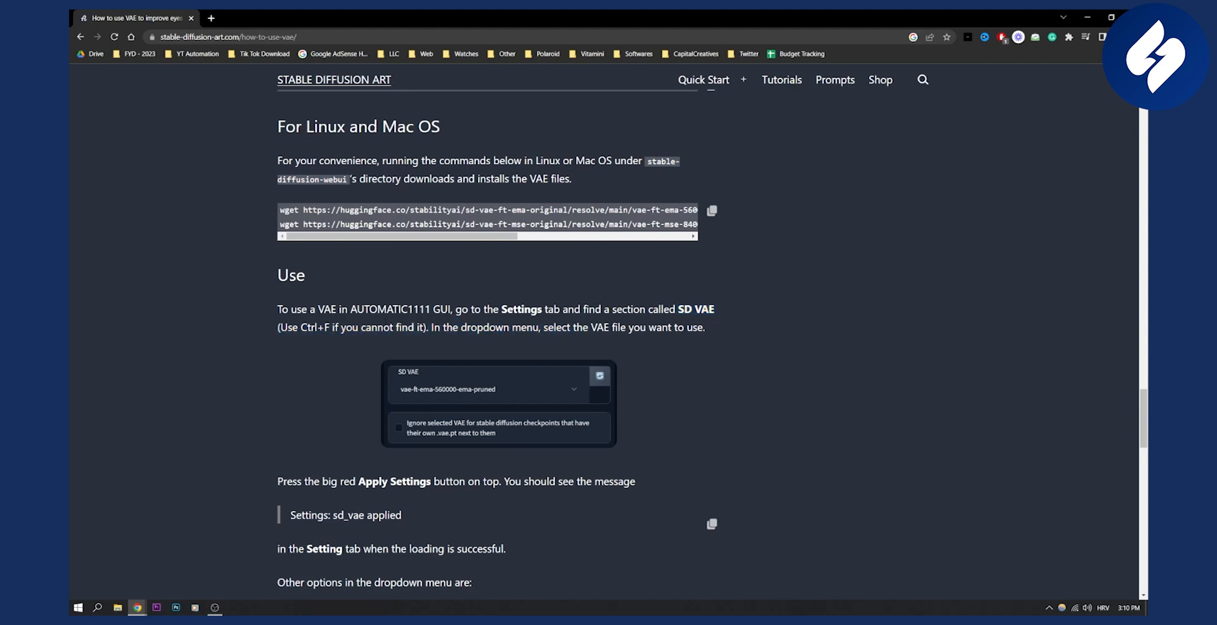
- Read the None/Auto options and Summary, then return to the Download and Install sections
{"action": "scroll", "scroll_direction": "down", "scroll_amount": 3}
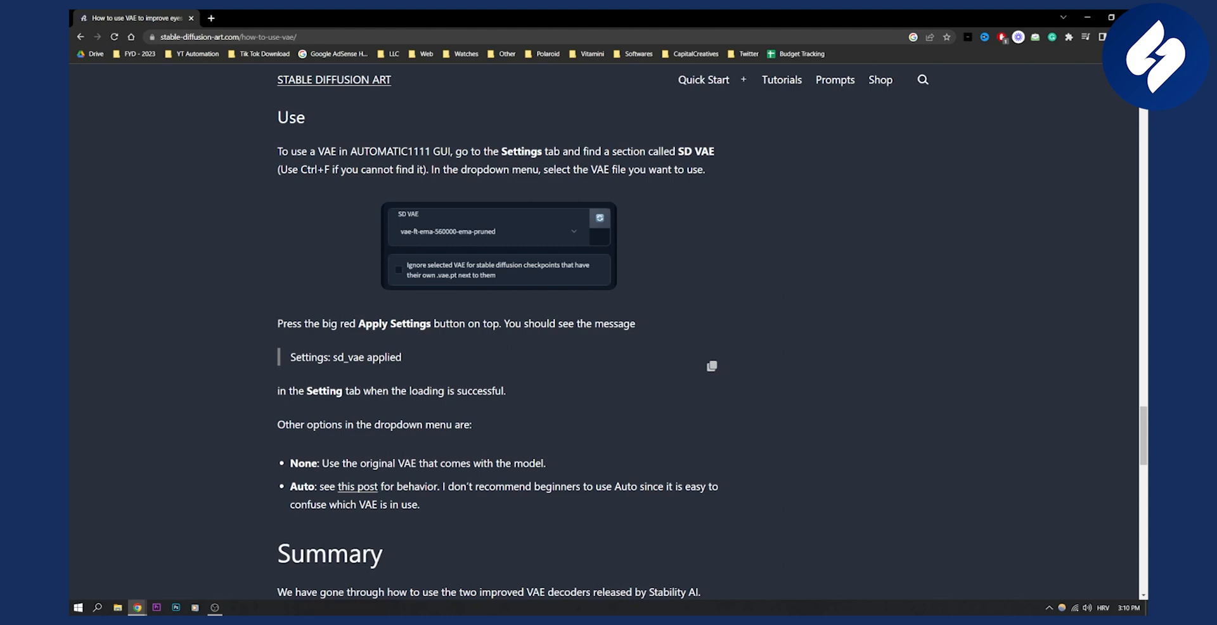
{"action": "scroll", "scroll_direction": "down", "scroll_amount": 3}
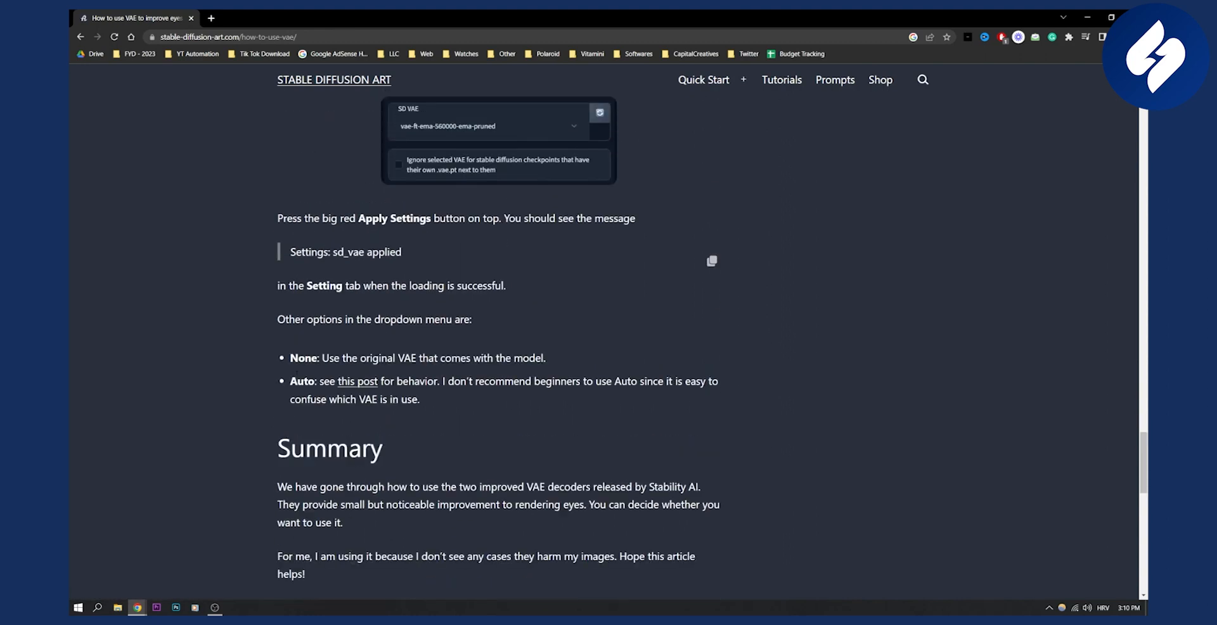
{"action": "scroll", "scroll_direction": "up", "scroll_amount": 3}
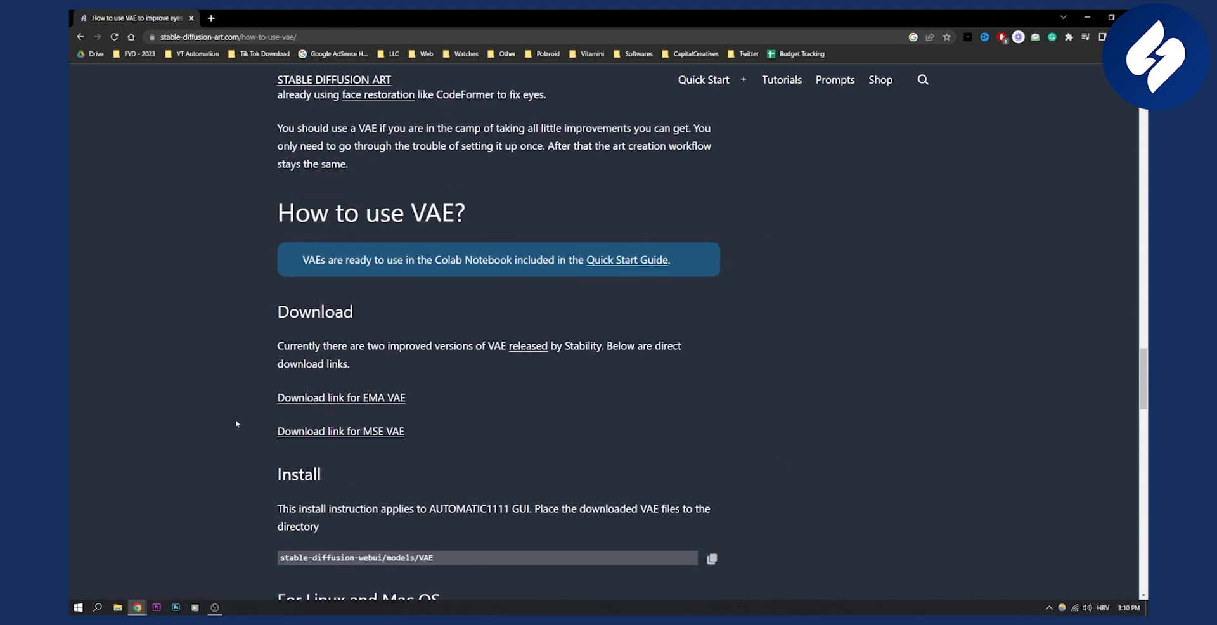
{"action": "scroll", "scroll_direction": "down", "scroll_amount": 3}
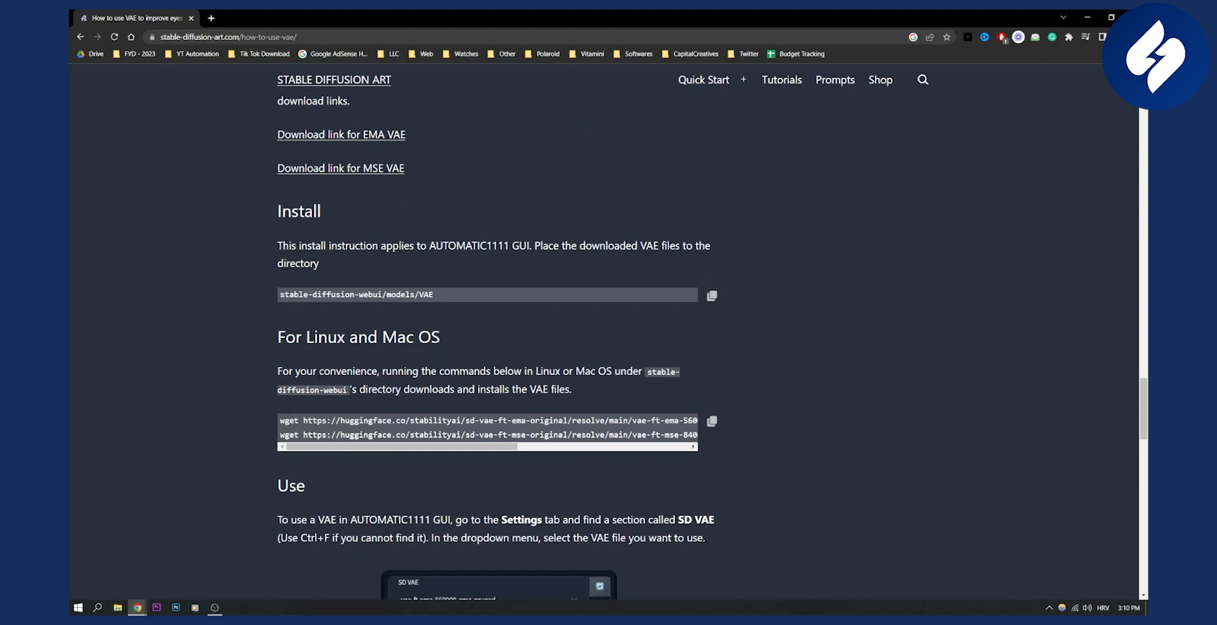